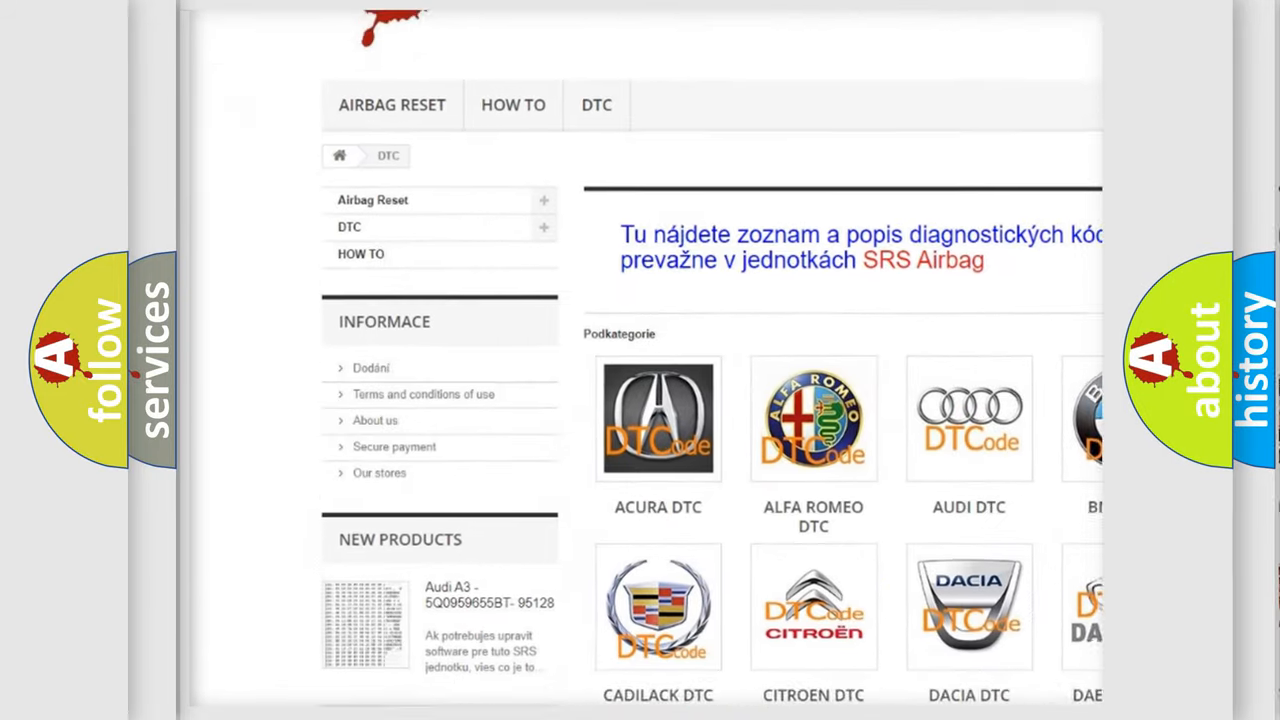
Step: Scroll down the DTC page past the make logos through the code list to the footer
{"action": "scroll", "scroll_direction": "down", "scroll_amount": 3}
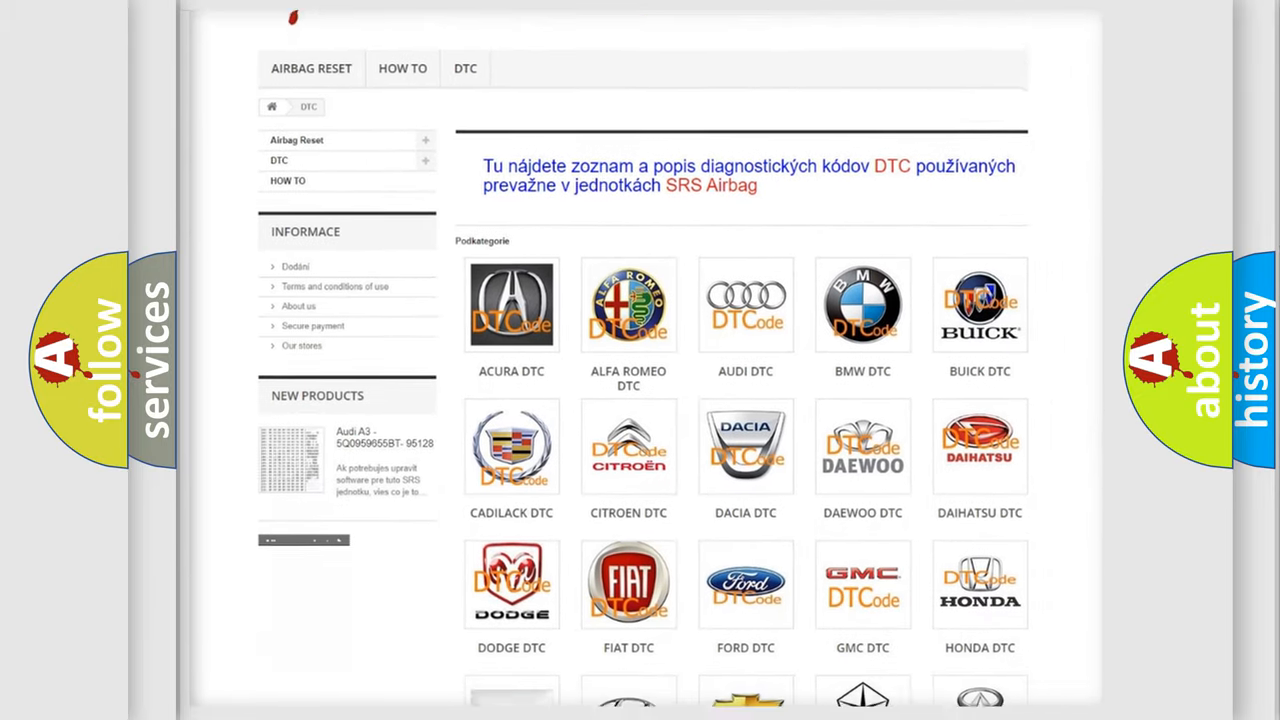
{"action": "scroll", "scroll_direction": "down", "scroll_amount": 3}
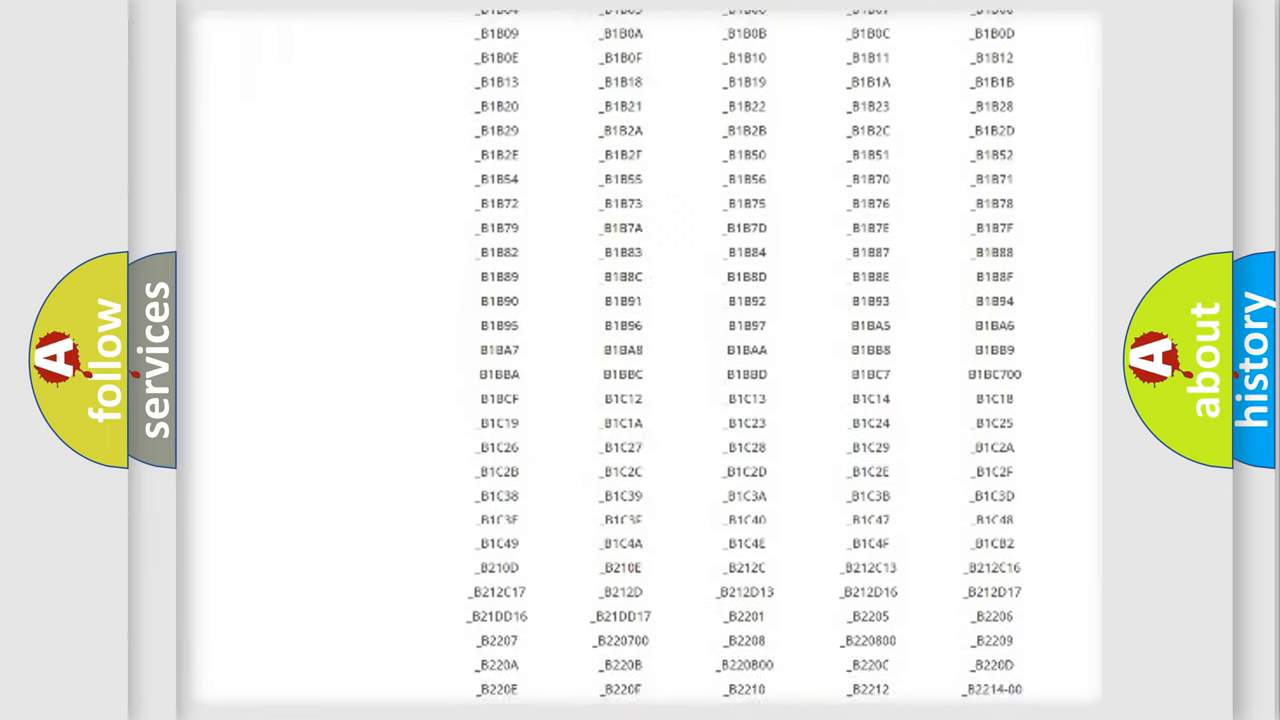
{"action": "scroll", "scroll_direction": "down", "scroll_amount": 3}
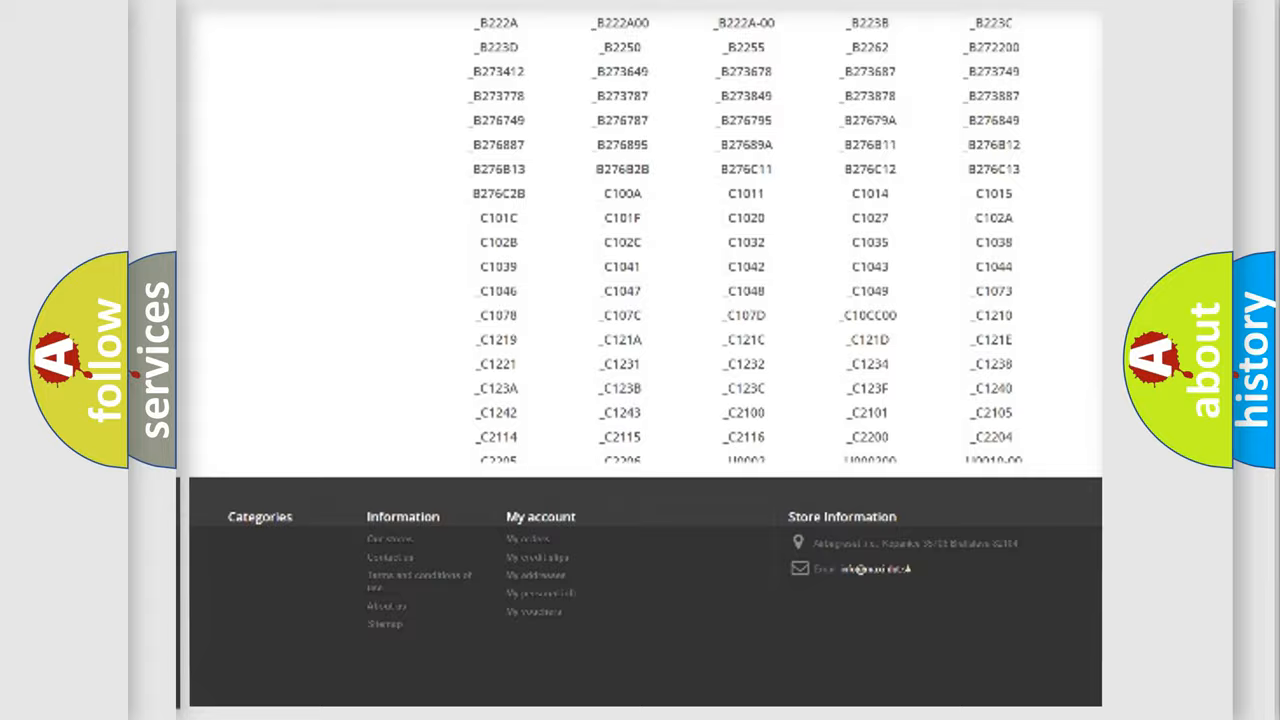
{"action": "scroll", "scroll_direction": "up", "scroll_amount": 3}
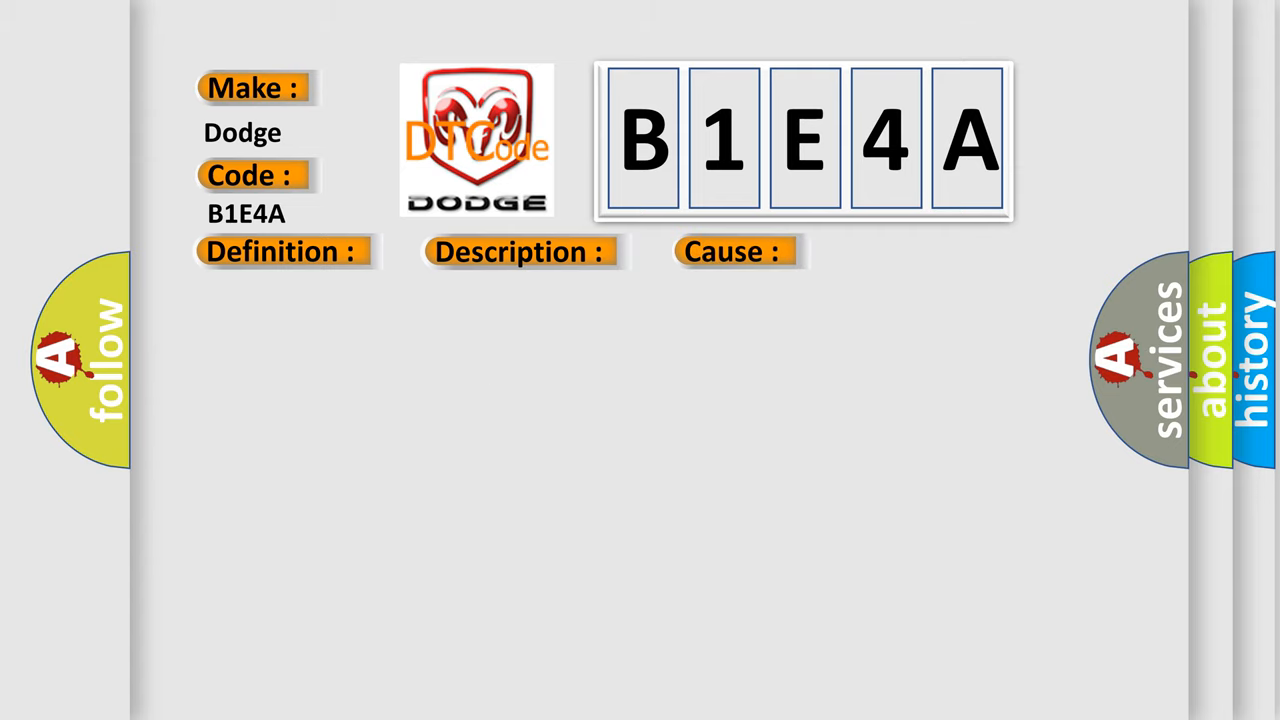
Step: Show the cause text: check signal, voltage, ground, harness, connector; faulty speed sensor A ECM
{"action": "left_click", "coordinate": [732, 252]}
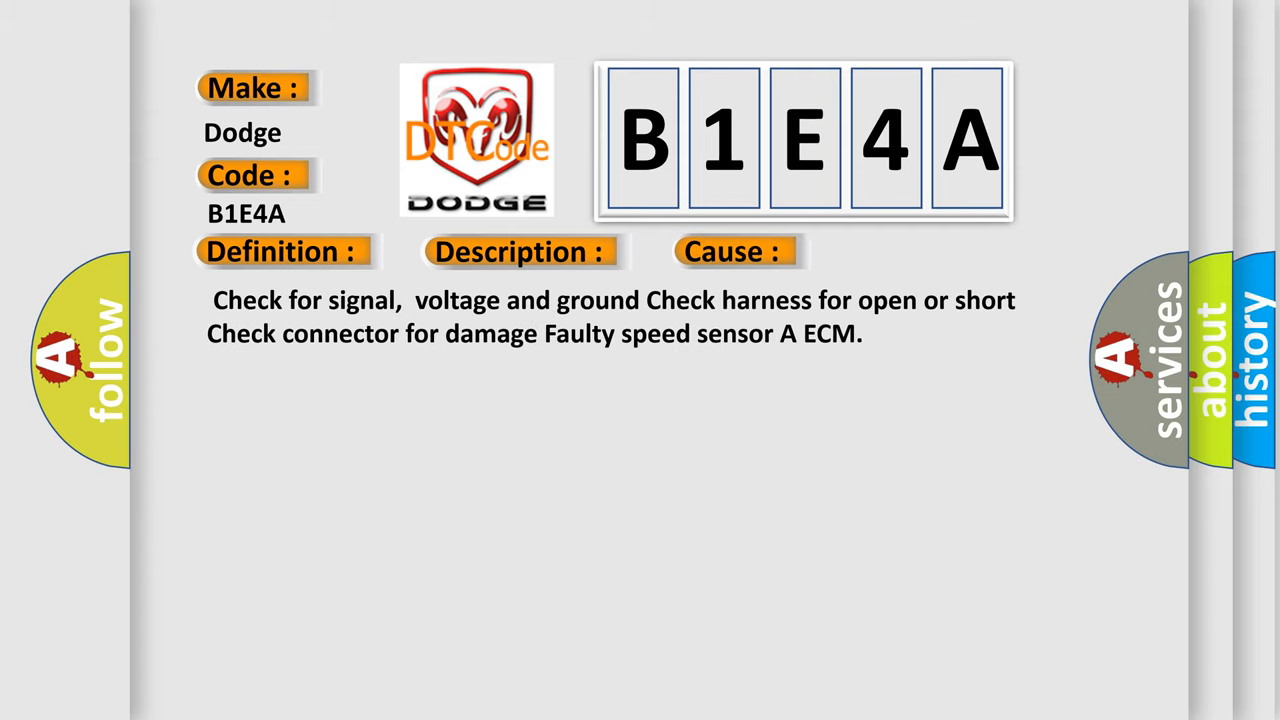